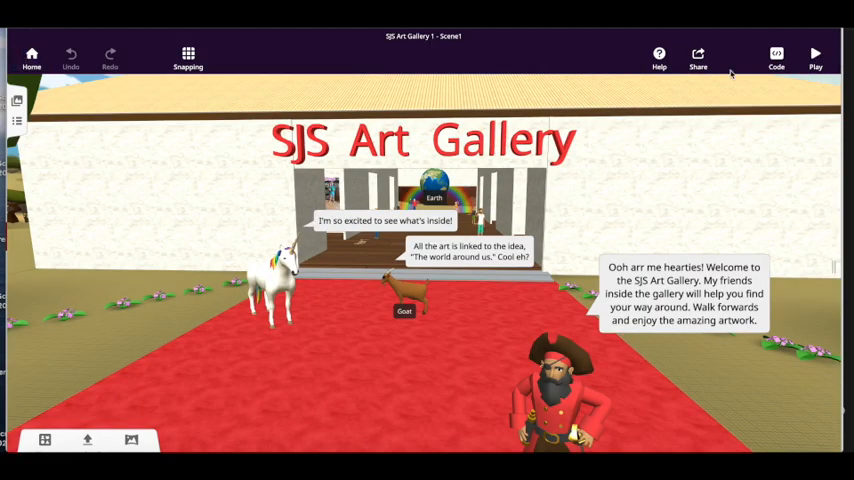
Add a Casual boy from the Characters library onto the red carpet, left of the goat
{"action": "left_click", "coordinate": [776, 56]}
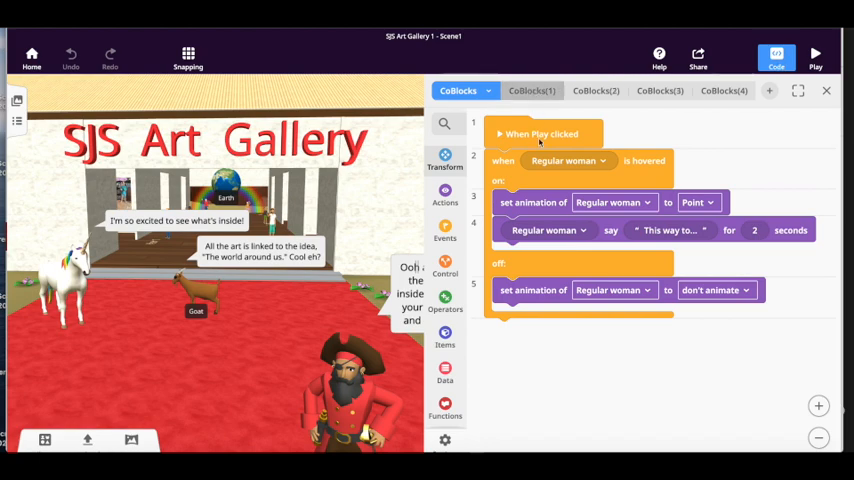
{"action": "left_click", "coordinate": [528, 90]}
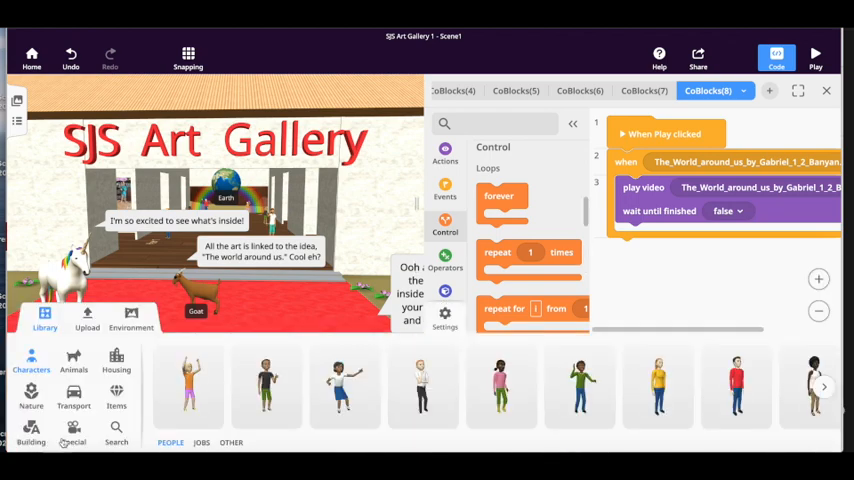
{"action": "left_click", "coordinate": [344, 388]}
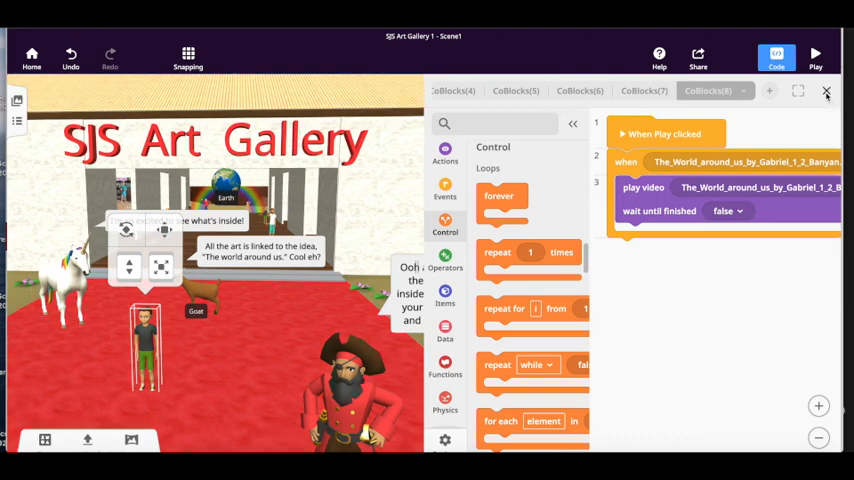
Enable Use in CoBlocks for Casual boy1 through his Code settings
{"action": "left_click", "coordinate": [828, 92]}
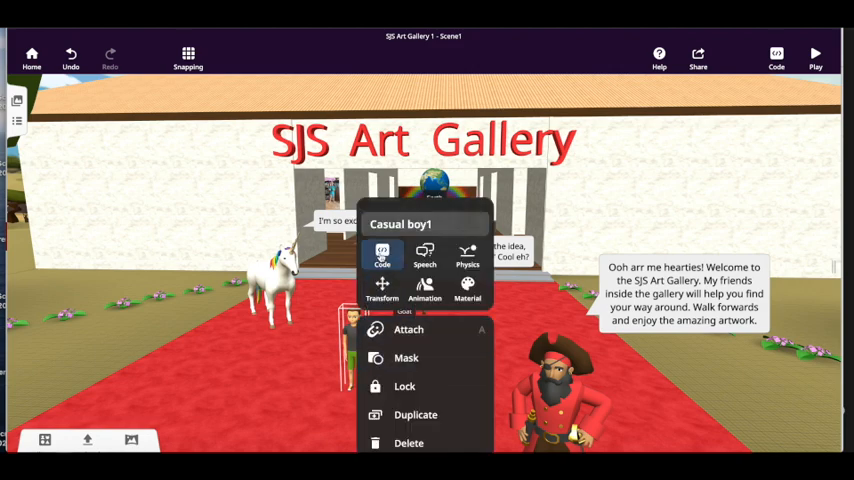
{"action": "left_click", "coordinate": [382, 252]}
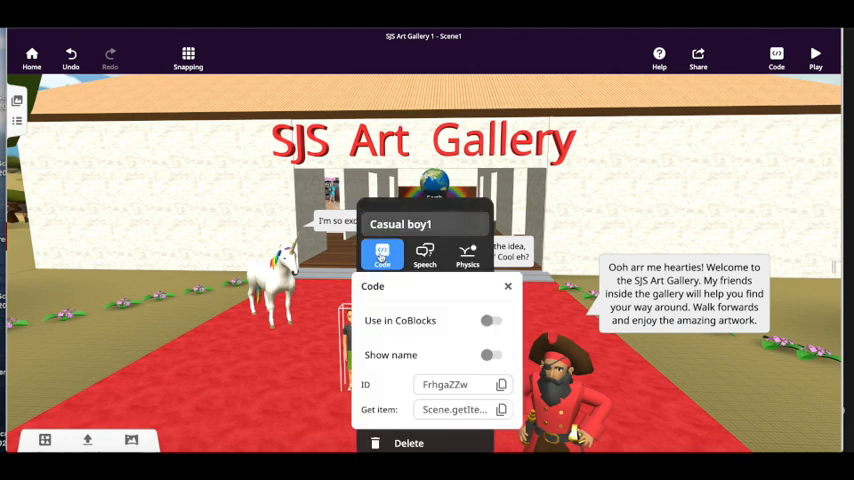
{"action": "left_click", "coordinate": [492, 320]}
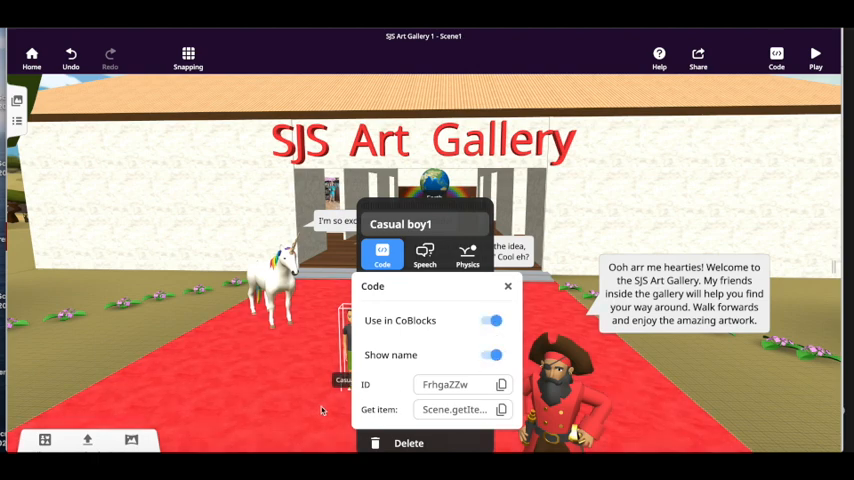
Give Casual boy1 a reaction animation from the Animation > Reactions list
{"action": "left_click", "coordinate": [508, 288]}
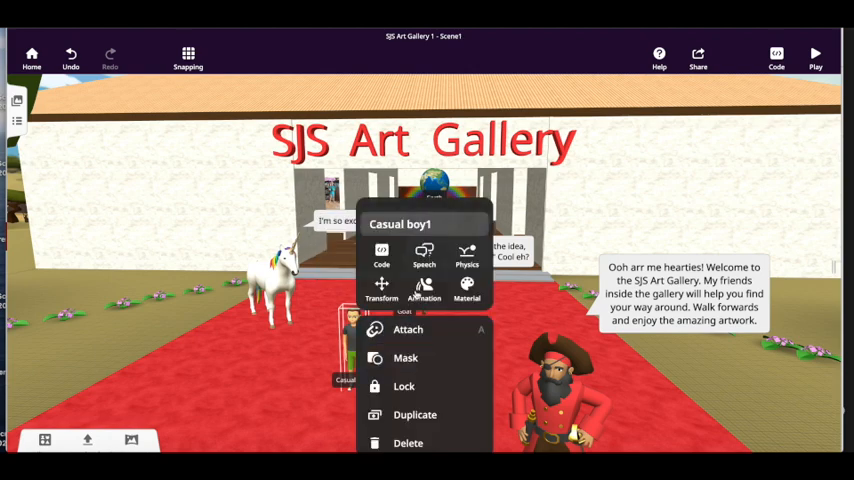
{"action": "left_click", "coordinate": [424, 290]}
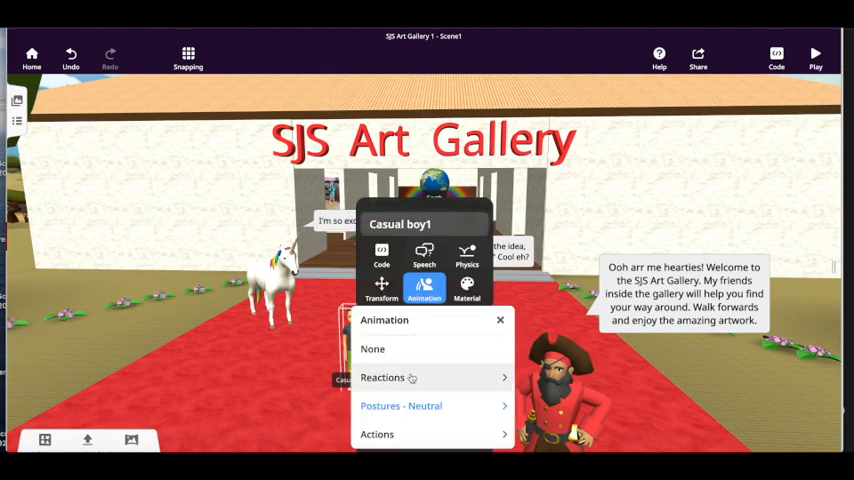
{"action": "left_click", "coordinate": [382, 376]}
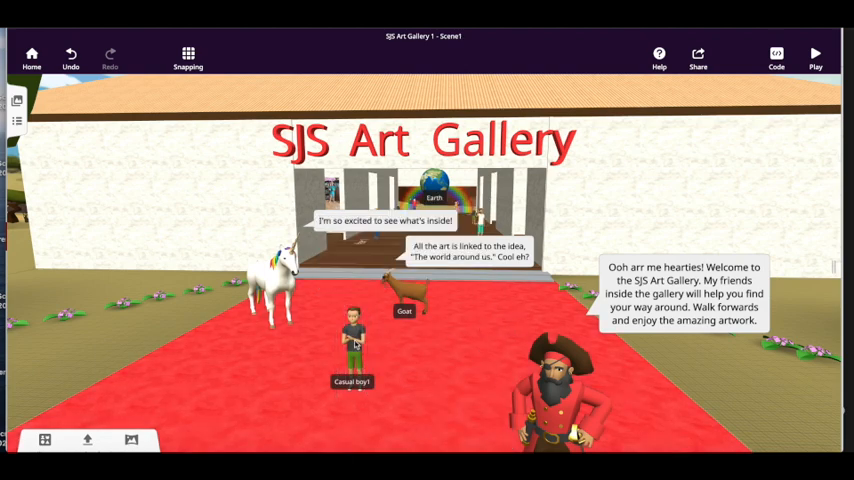
Move and rotate the boy so he stands at the left edge of the red carpet
{"action": "left_click", "coordinate": [352, 344]}
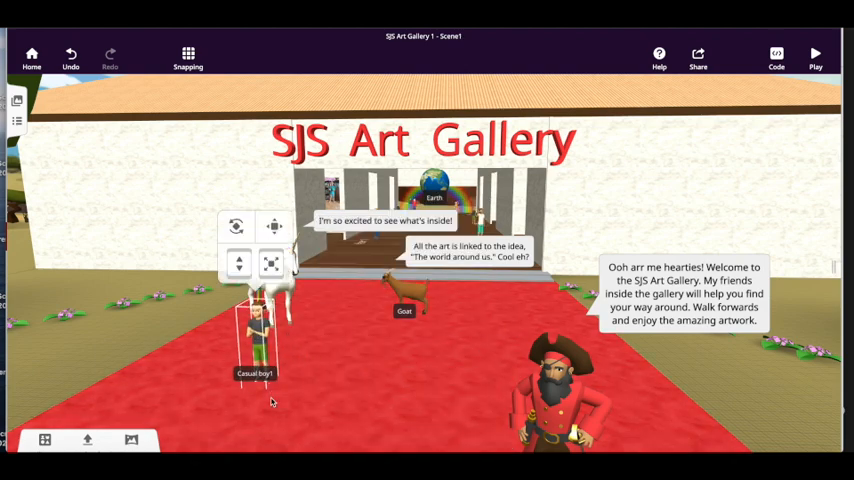
{"action": "left_click", "coordinate": [236, 226]}
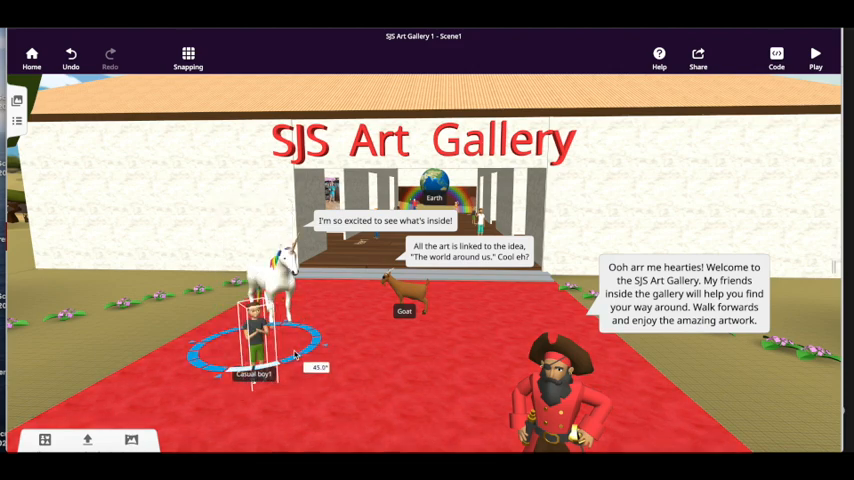
{"action": "left_click", "coordinate": [260, 336]}
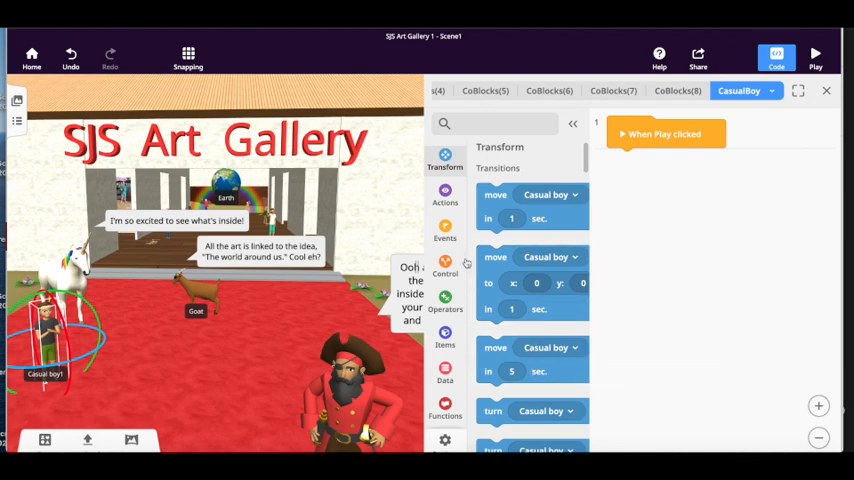
Script a when-hovered event: animation Cheer plus a say line, else don't animate
{"action": "left_click", "coordinate": [444, 228]}
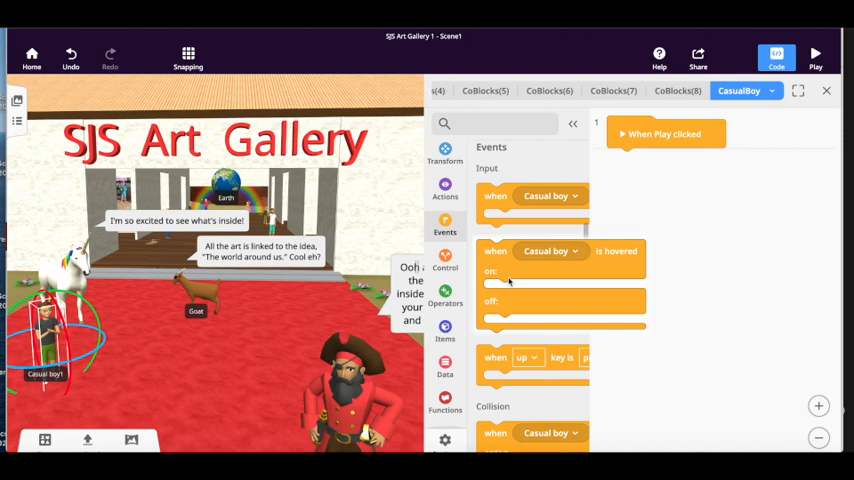
{"action": "mouse_move", "coordinate": [504, 280]}
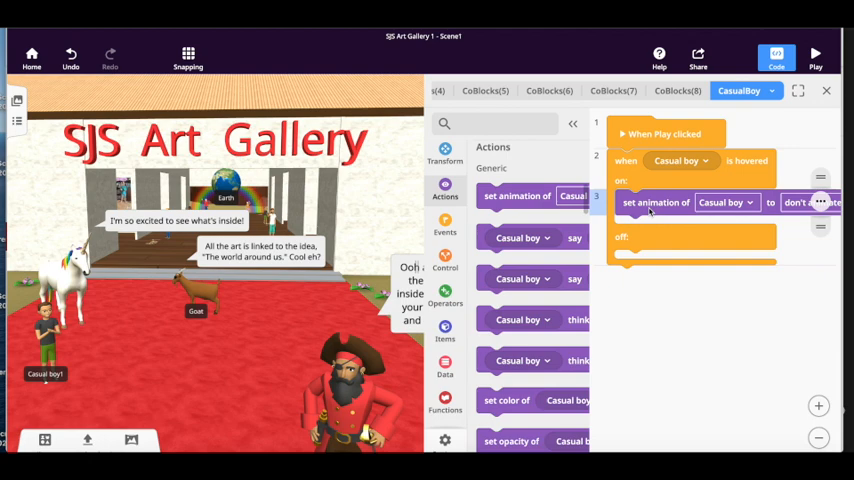
{"action": "left_click", "coordinate": [796, 202]}
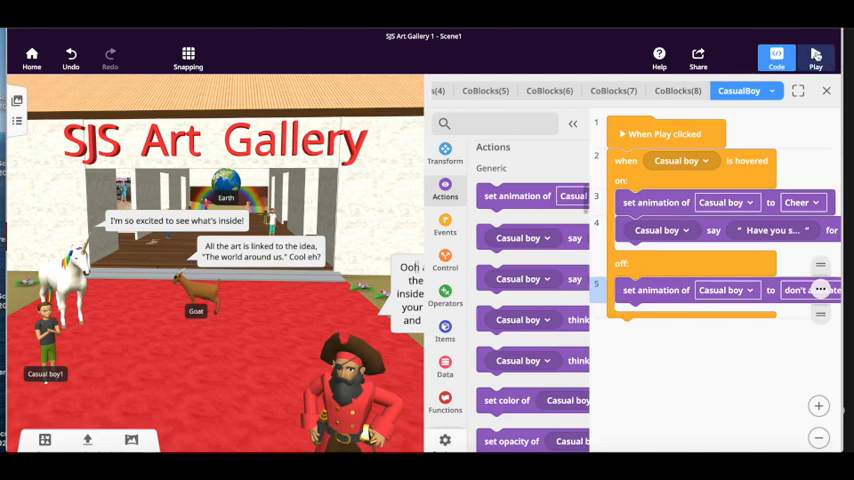
{"action": "left_click", "coordinate": [816, 56]}
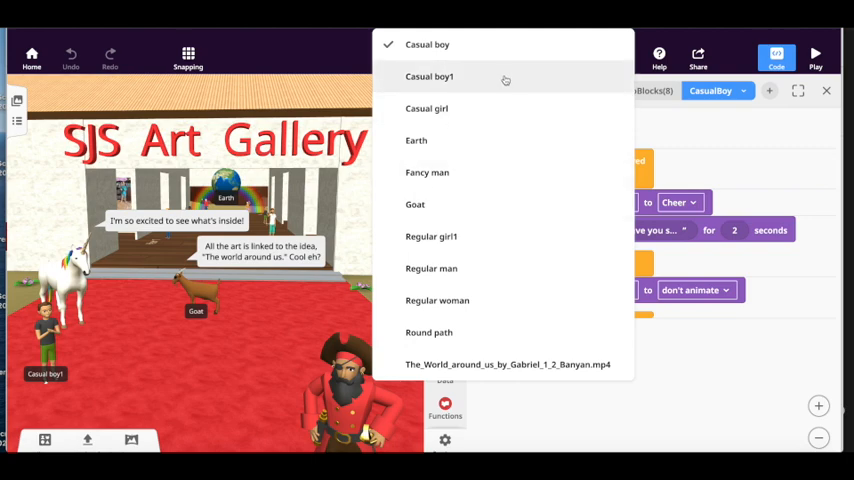
{"action": "mouse_move", "coordinate": [508, 60]}
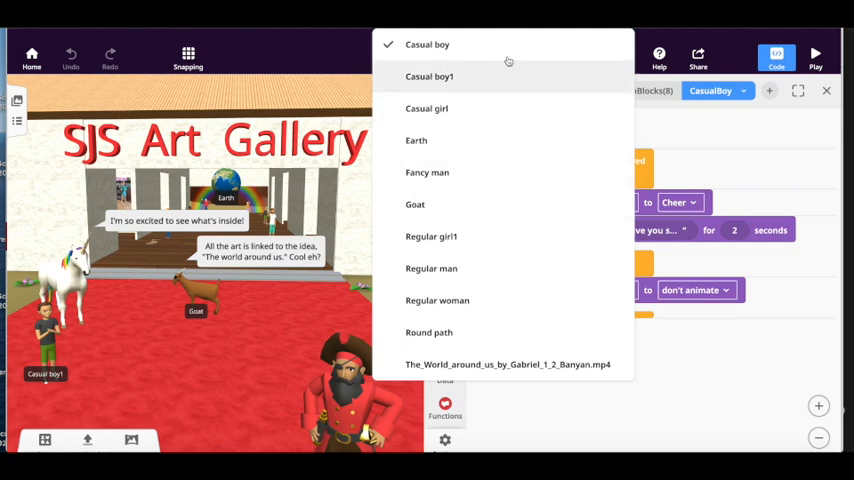
{"action": "mouse_move", "coordinate": [500, 114]}
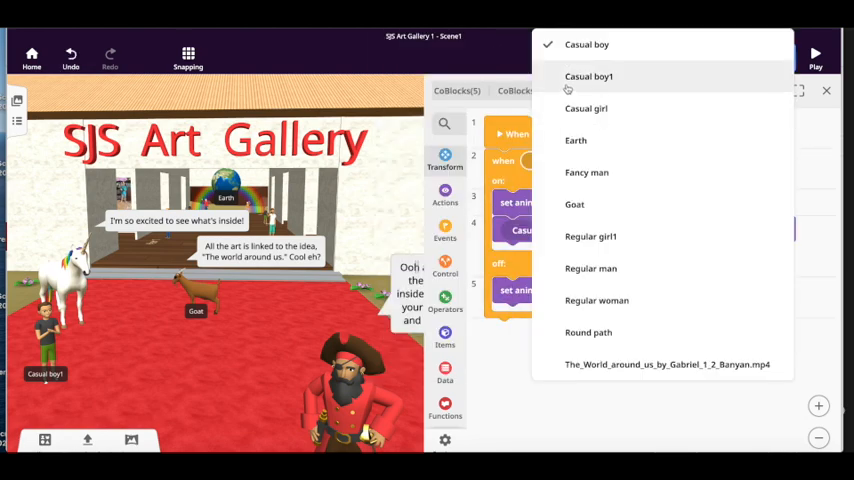
Run the gallery scene in play mode with the boy standing on the carpet
{"action": "left_click", "coordinate": [816, 52]}
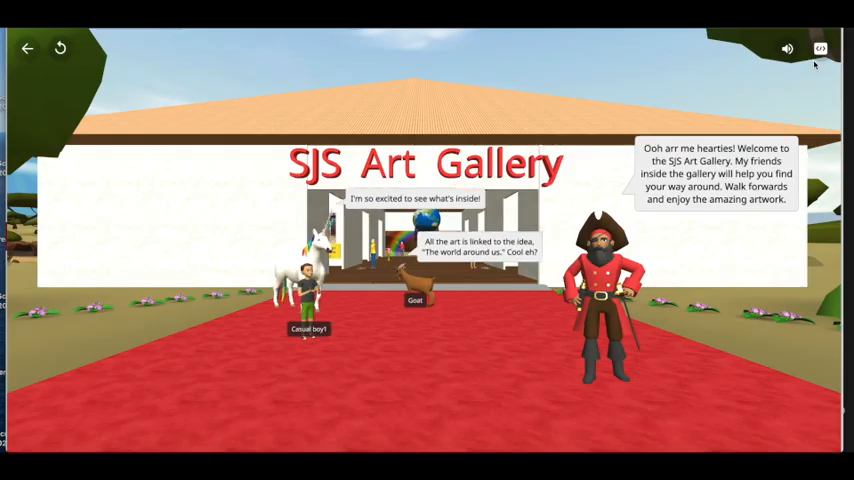